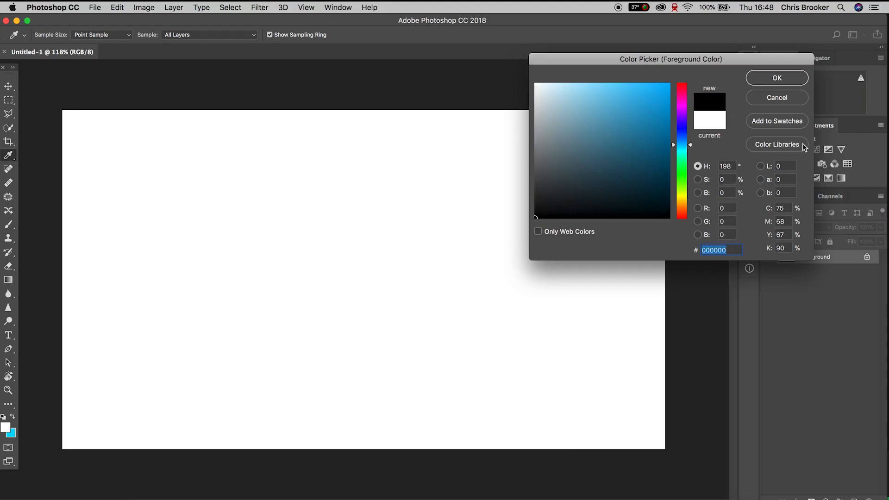
# Step: Confirm black (#000000) as the foreground colour and scribble a thin black loop on the right
pyautogui.click(776, 78)
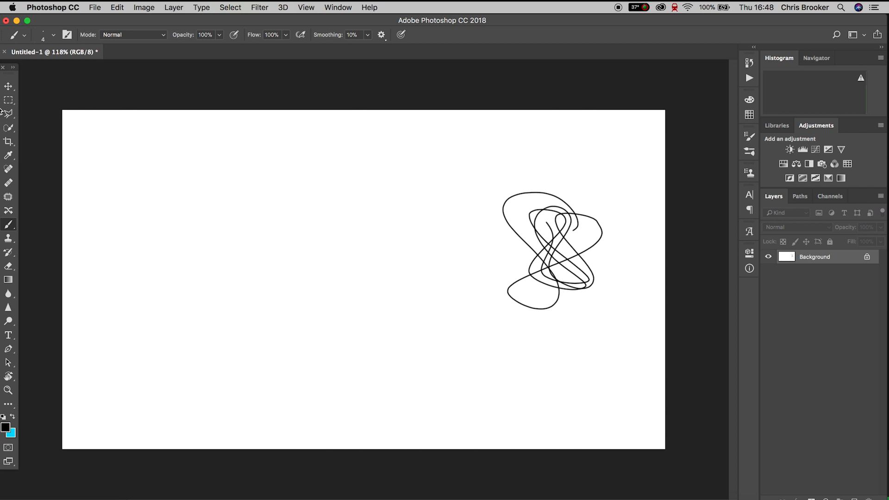
# Step: Paint a soft 284 px black blob, then a hard round black blob over the middle-right
pyautogui.click(53, 34)
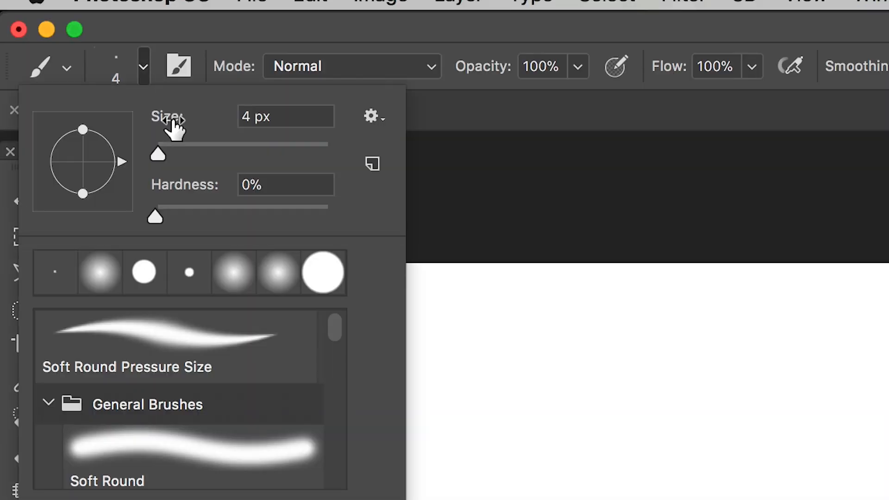
pyautogui.moveTo(157, 154); pyautogui.dragTo(292, 154)
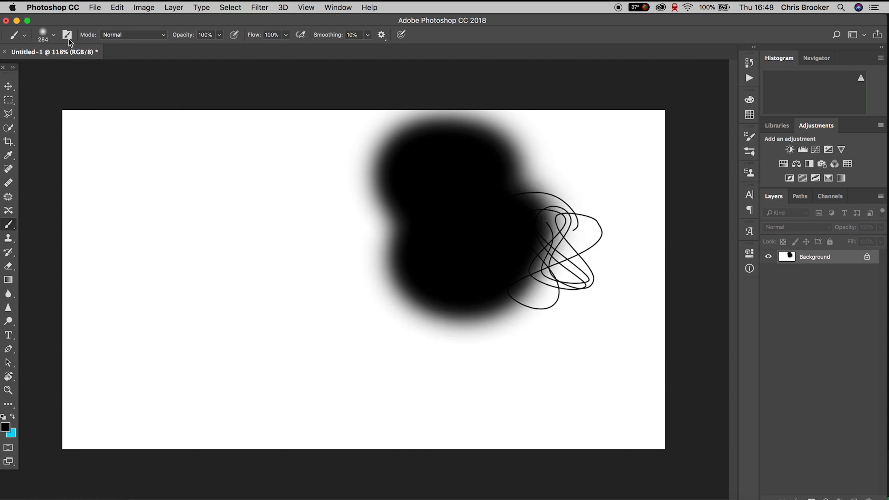
pyautogui.click(54, 35)
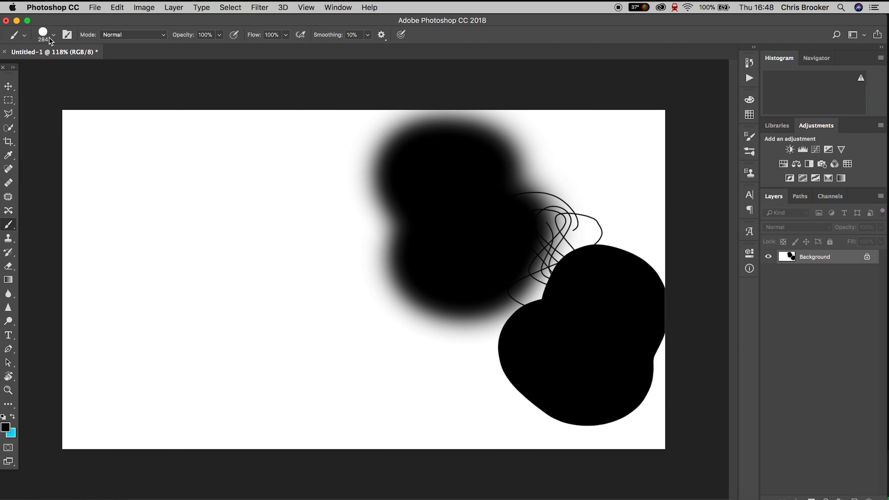
pyautogui.click(53, 34)
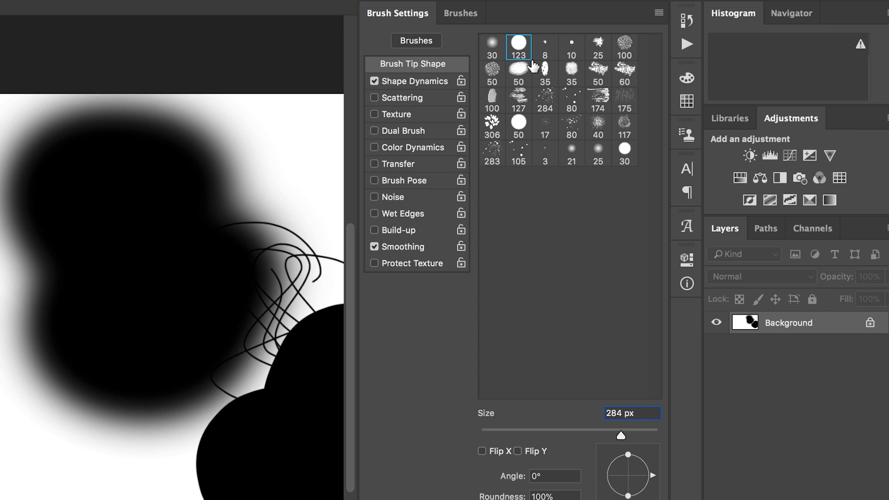
# Step: Pick KYLE Bonus Chunky Charcoal from Dry Media Brushes and paint a rough black loop and cyan squiggle
pyautogui.click(461, 13)
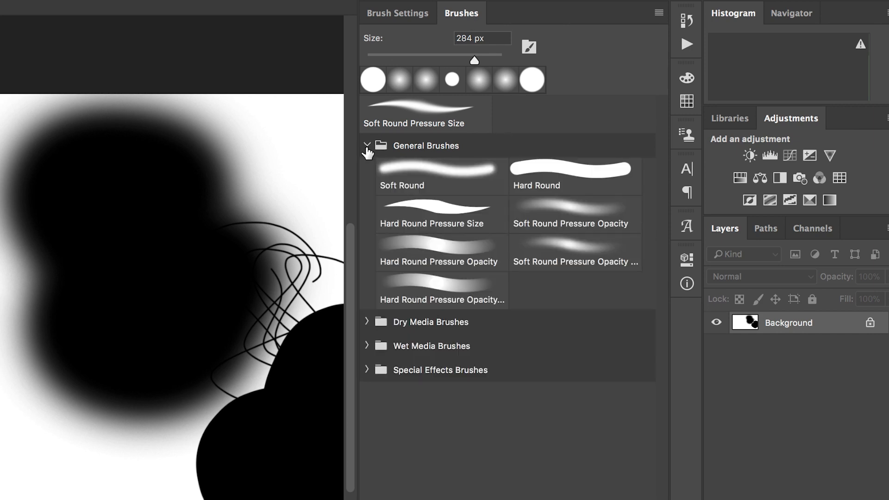
pyautogui.click(366, 322)
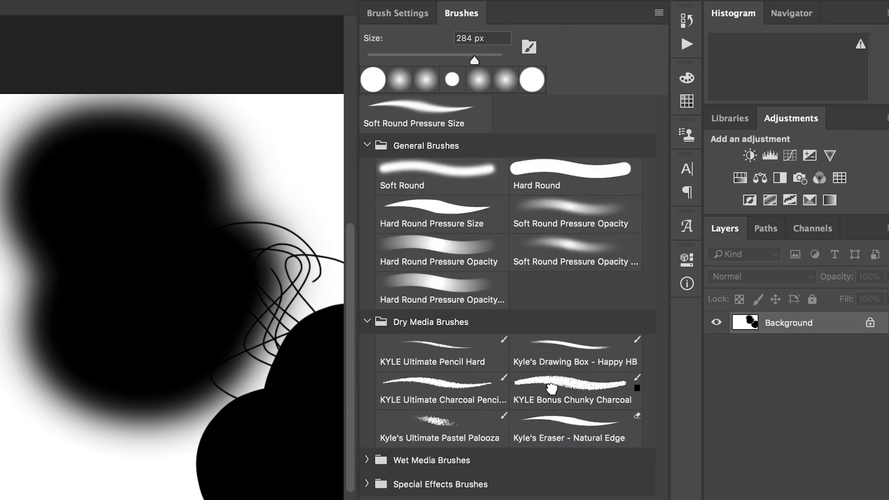
pyautogui.click(574, 390)
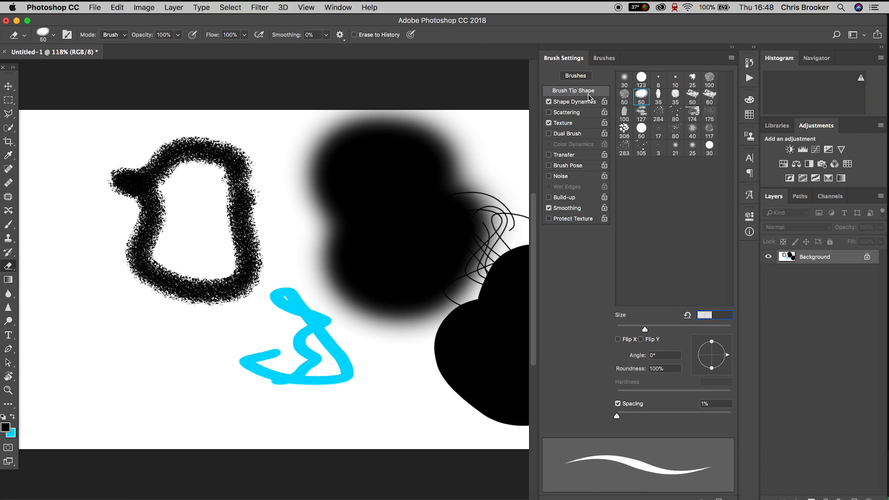
# Step: Choose a textured tip at 88 px, angle 96°, roundness 0%, and paint cyan strokes lower-left
pyautogui.click(692, 80)
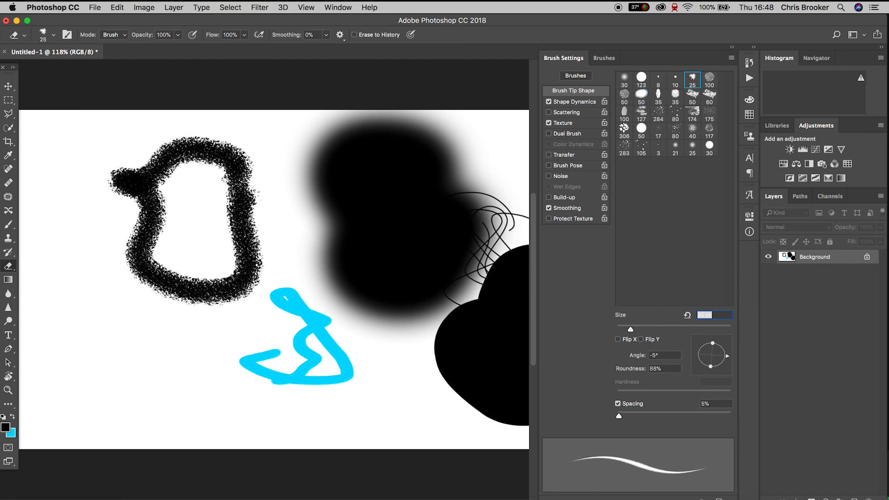
pyautogui.moveTo(102, 345); pyautogui.dragTo(224, 403)
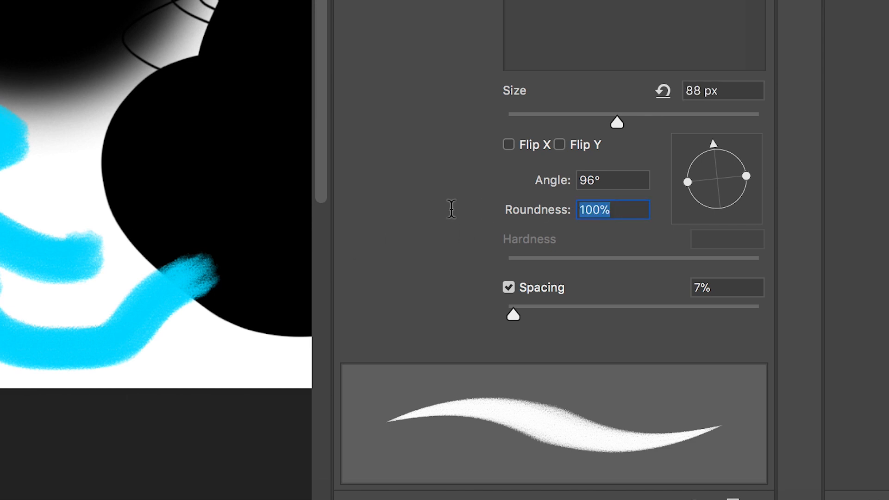
pyautogui.write('0%')
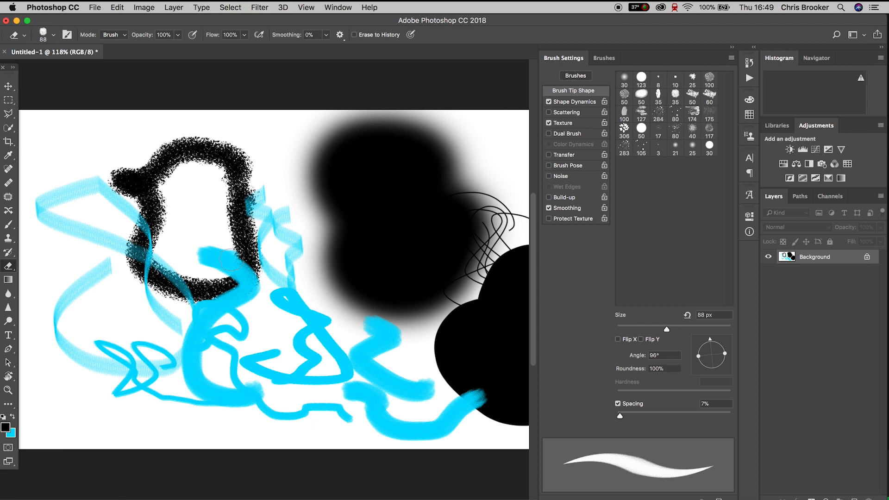
# Step: Paint dotted cyan scribbles over the black blob and scatter cyan 306 leaf stamps
pyautogui.click(675, 113)
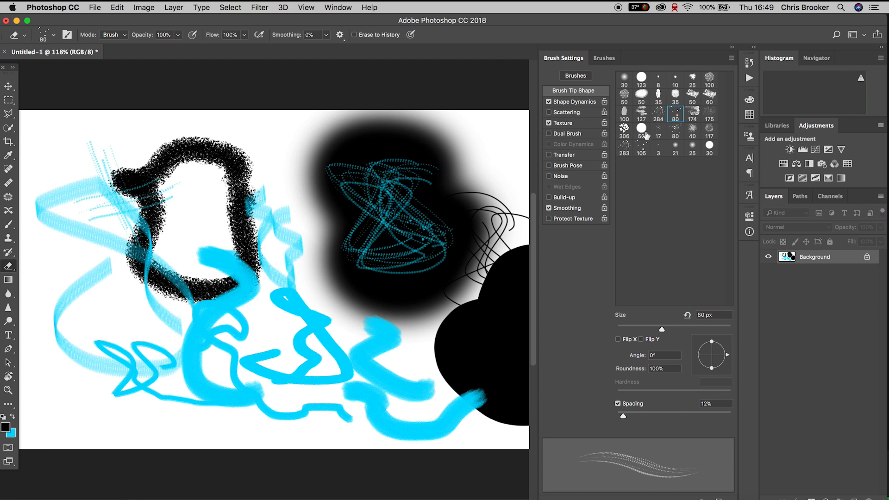
pyautogui.click(623, 125)
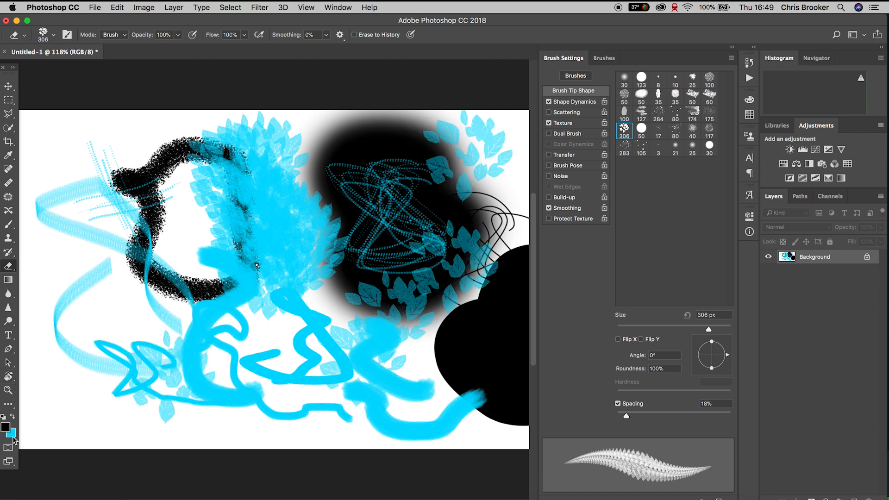
pyautogui.click(11, 434)
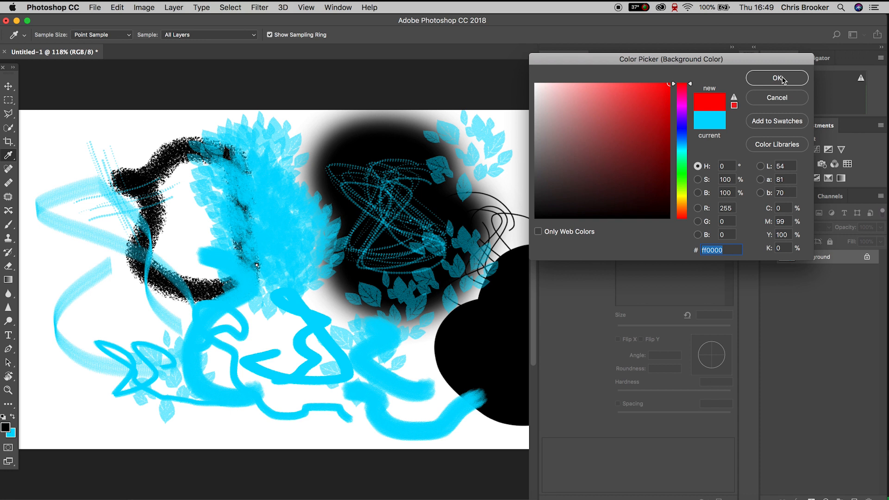
# Step: Switch to red and stamp red leaves, a bold hard-round stroke and a grainy 100 px streak
pyautogui.click(776, 77)
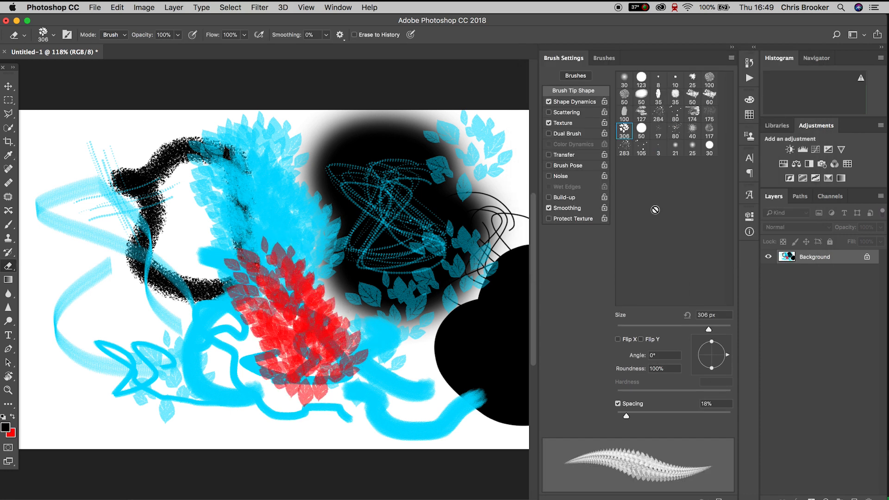
pyautogui.click(640, 77)
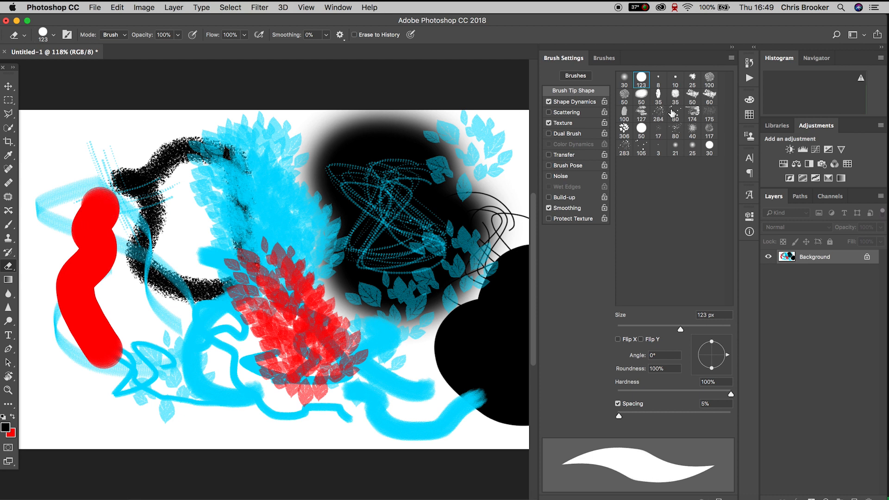
pyautogui.click(623, 112)
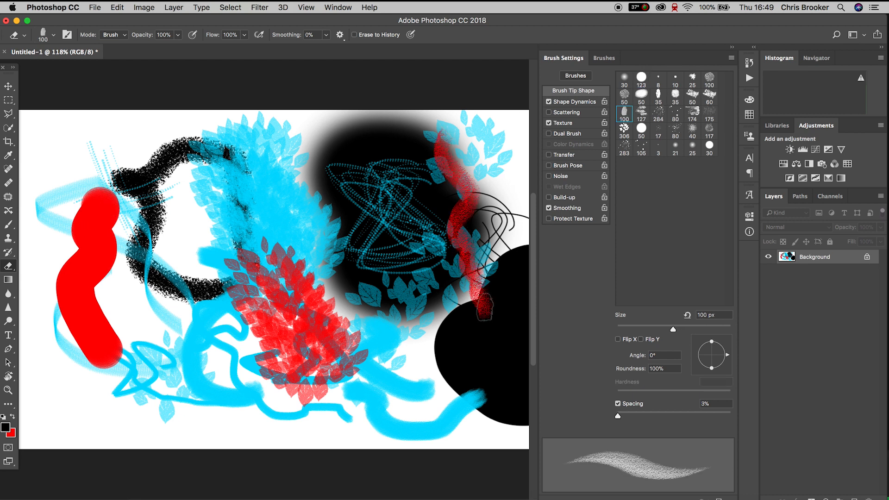
# Step: Rotate Brush Pose to 286°, raise Transfer, enable Dual Brush and paint grainy translucent red loops
pyautogui.click(566, 165)
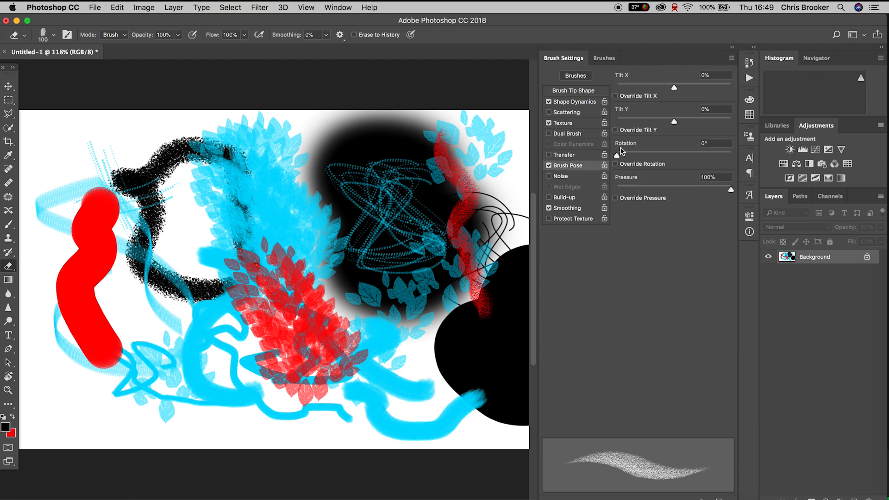
pyautogui.moveTo(675, 155); pyautogui.dragTo(731, 155)
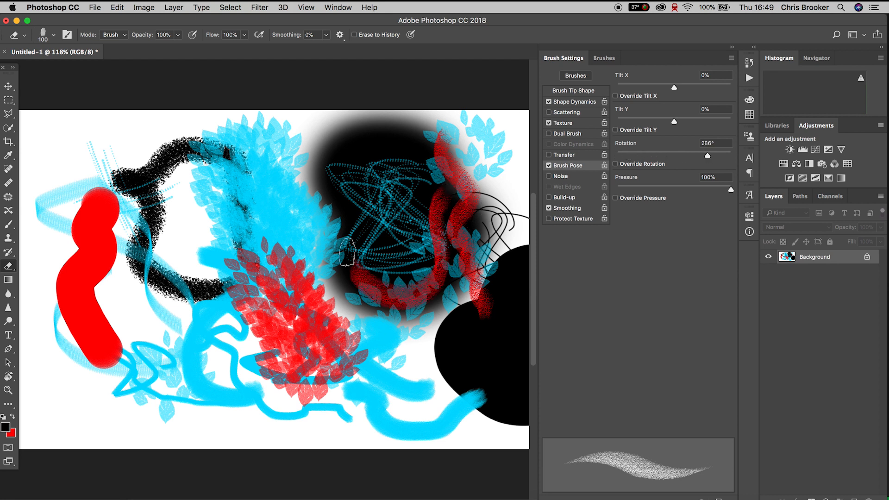
pyautogui.click(563, 155)
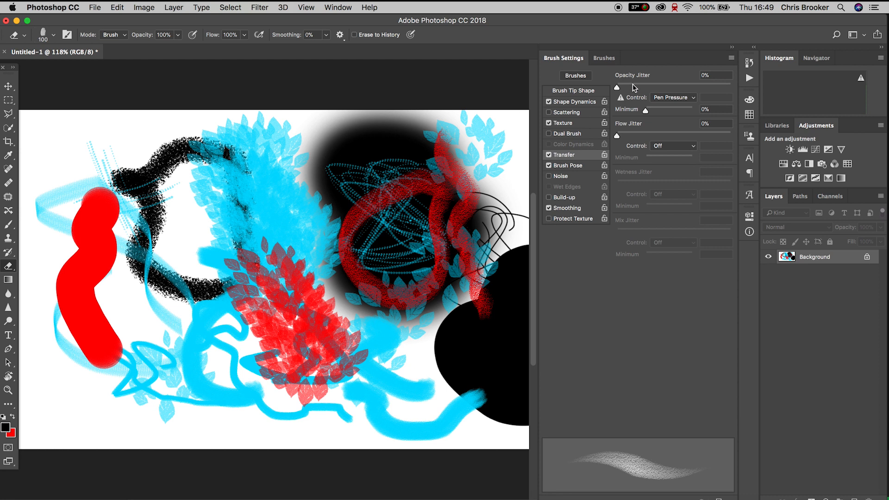
pyautogui.moveTo(618, 87); pyautogui.dragTo(728, 87)
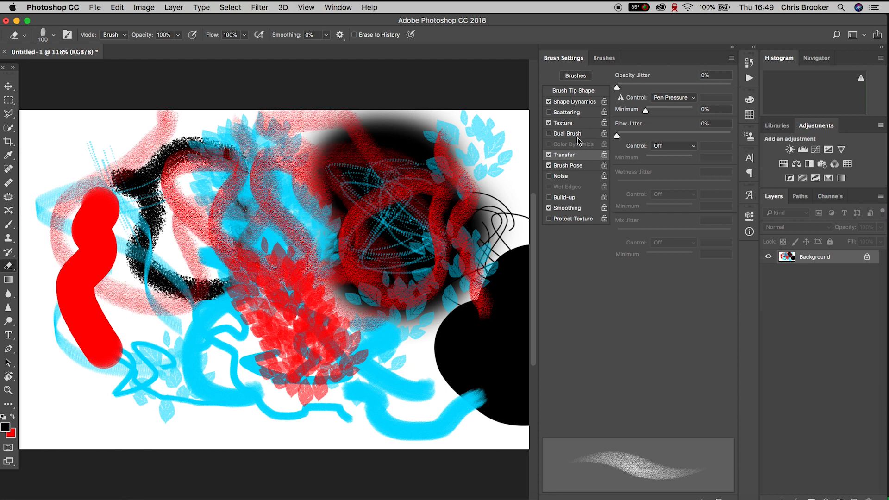
pyautogui.click(567, 133)
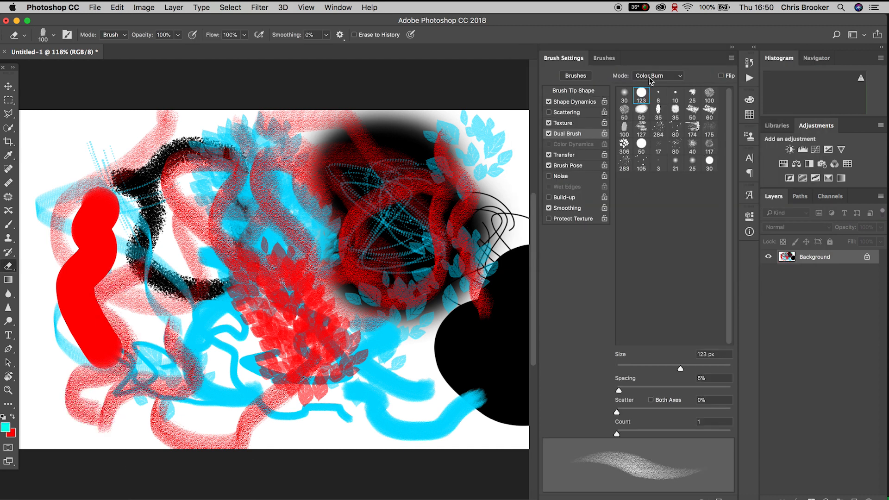
# Step: Set Dual Brush to Multiply with a low-contrast dotted texture and sweep bold red halftone strokes
pyautogui.click(657, 74)
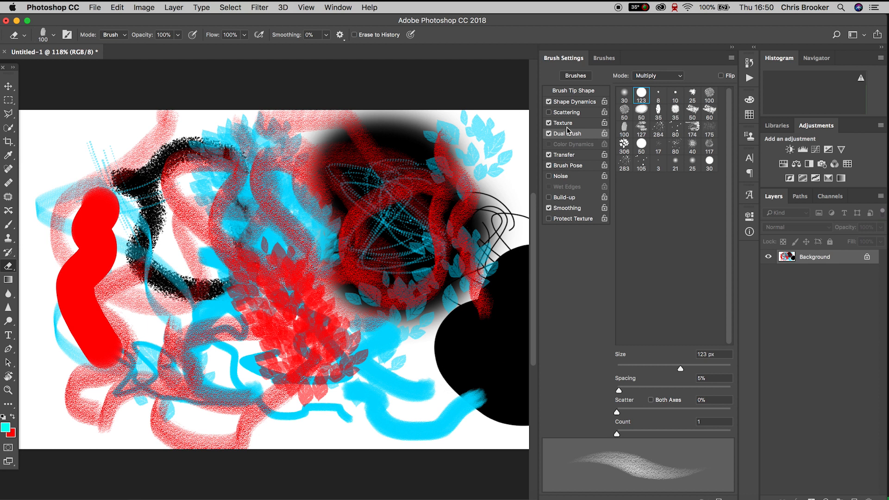
pyautogui.click(564, 123)
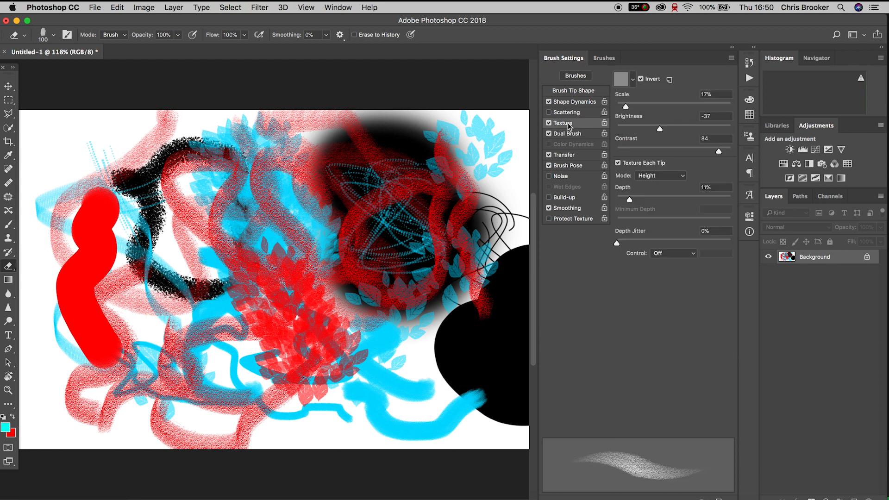
pyautogui.click(622, 79)
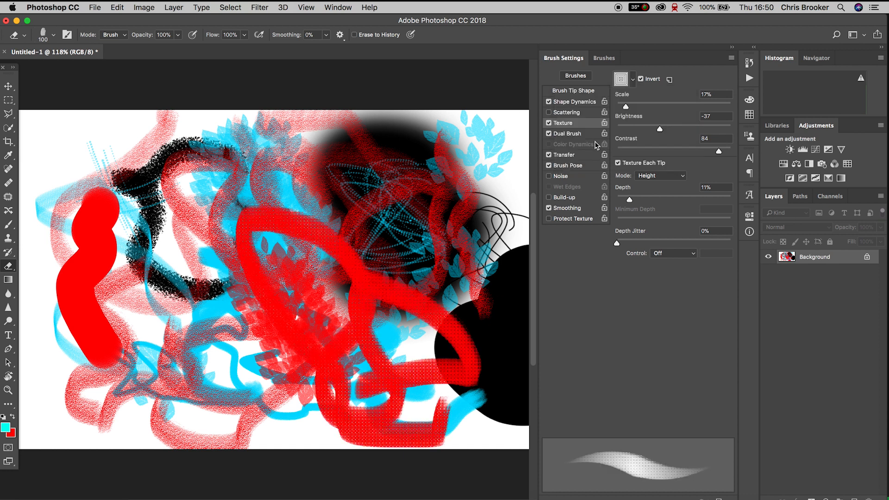
pyautogui.click(620, 79)
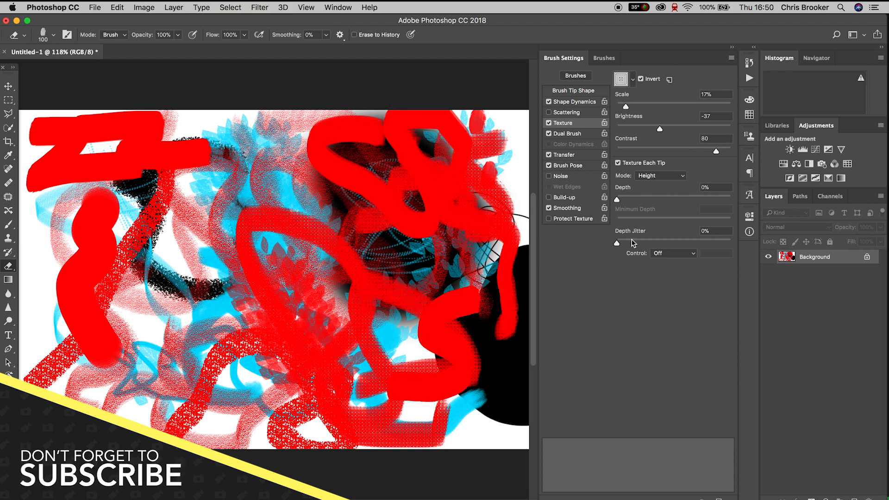
# Step: Raise Scattering to 1000% and add 28% Texture Depth Jitter to the brush
pyautogui.click(568, 112)
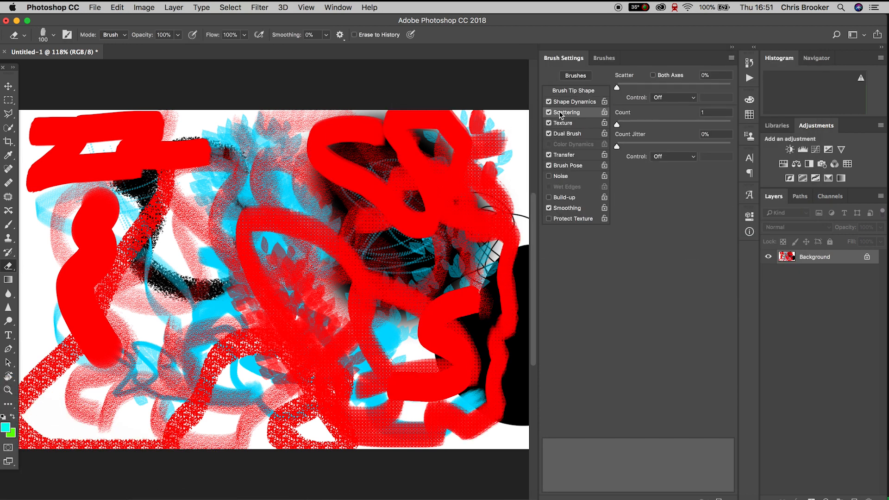
pyautogui.moveTo(616, 87); pyautogui.dragTo(731, 87)
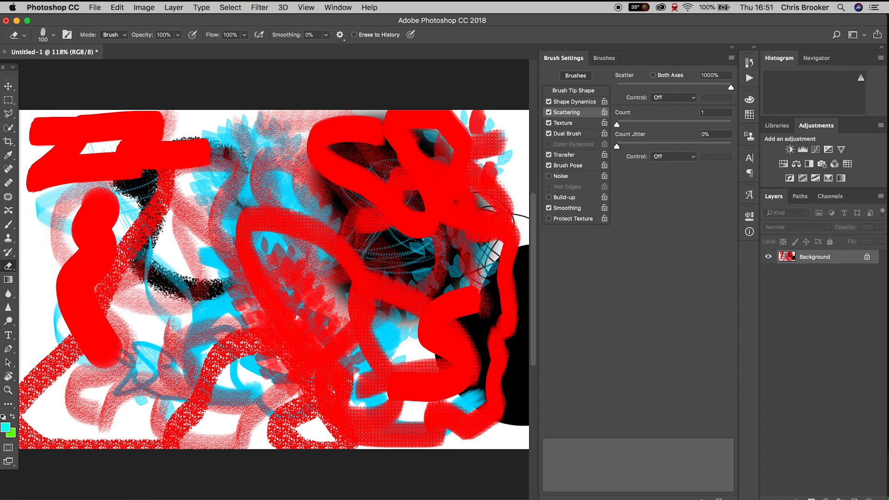
pyautogui.click(562, 123)
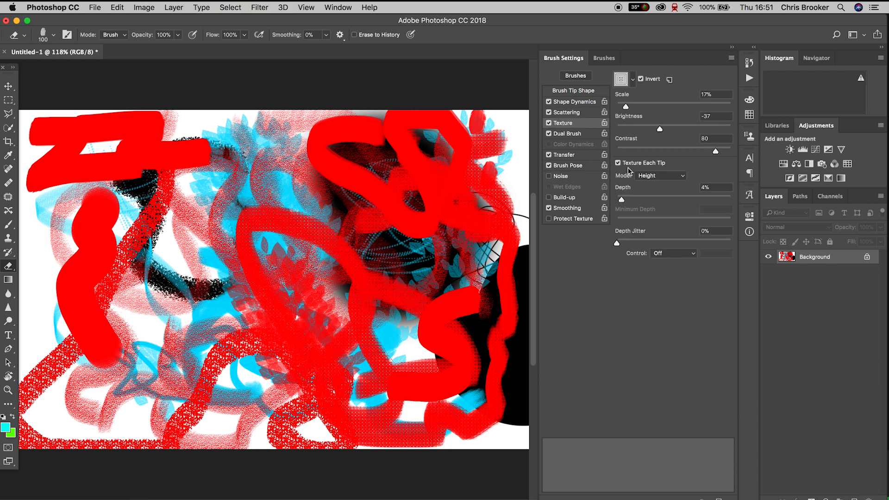
pyautogui.moveTo(628, 243); pyautogui.dragTo(648, 243)
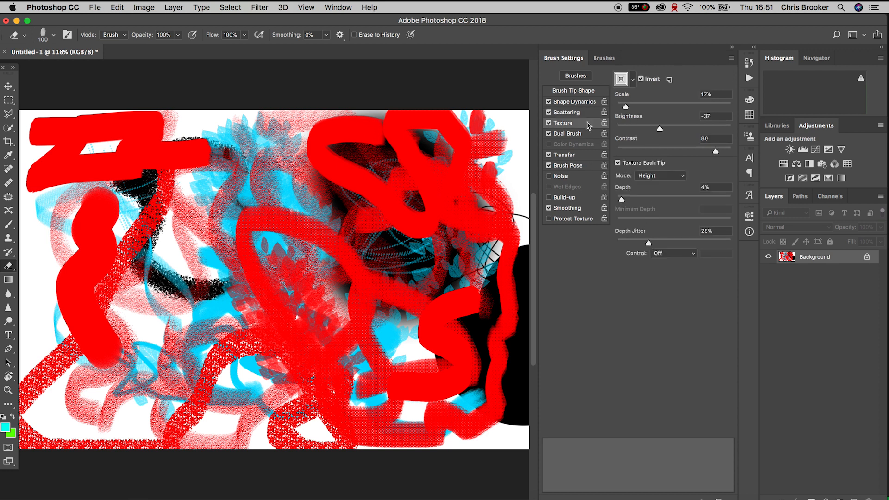
pyautogui.moveTo(648, 199)
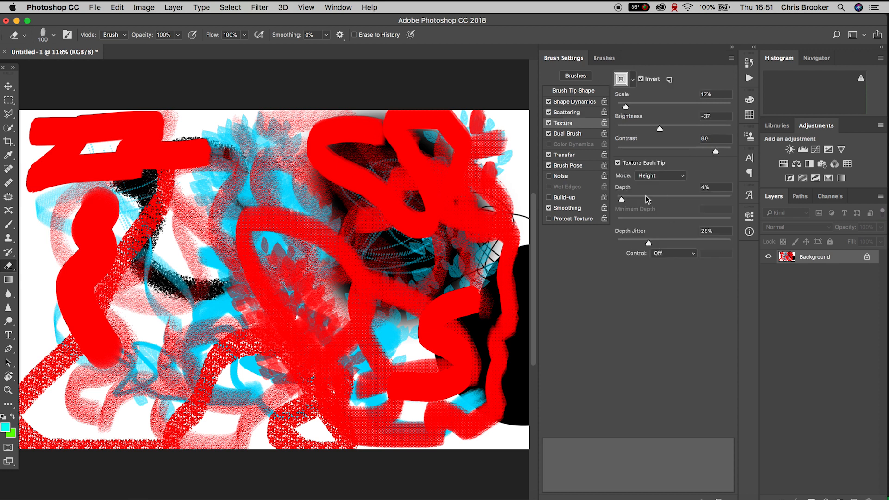
# Step: Paint broad ragged bright green strokes across the lower middle, top and left
pyautogui.click(566, 112)
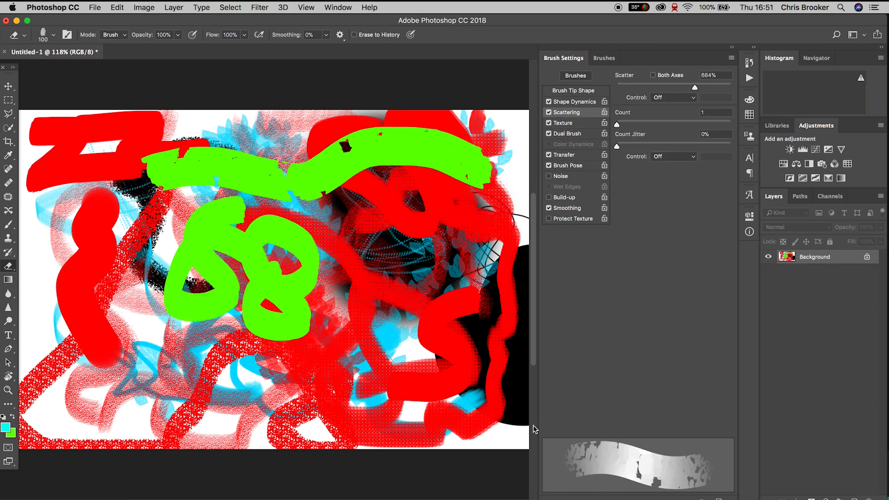
pyautogui.moveTo(695, 87); pyautogui.dragTo(732, 87)
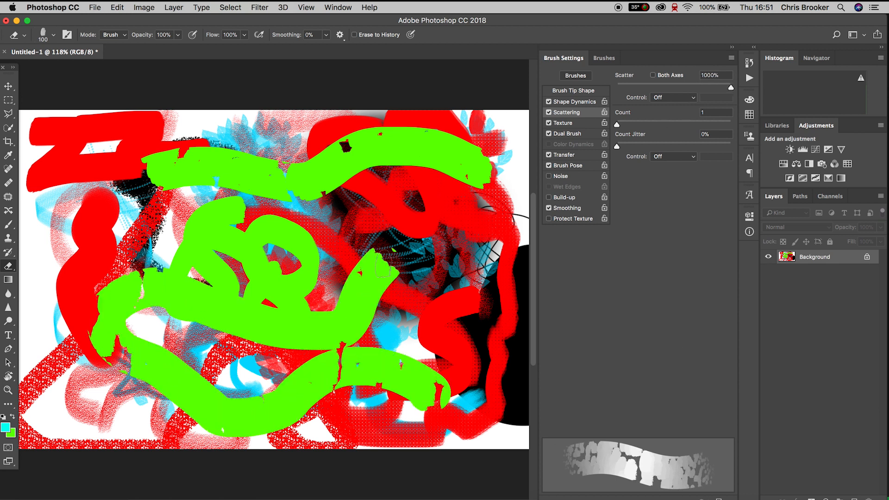
pyautogui.moveTo(616, 146); pyautogui.dragTo(721, 146)
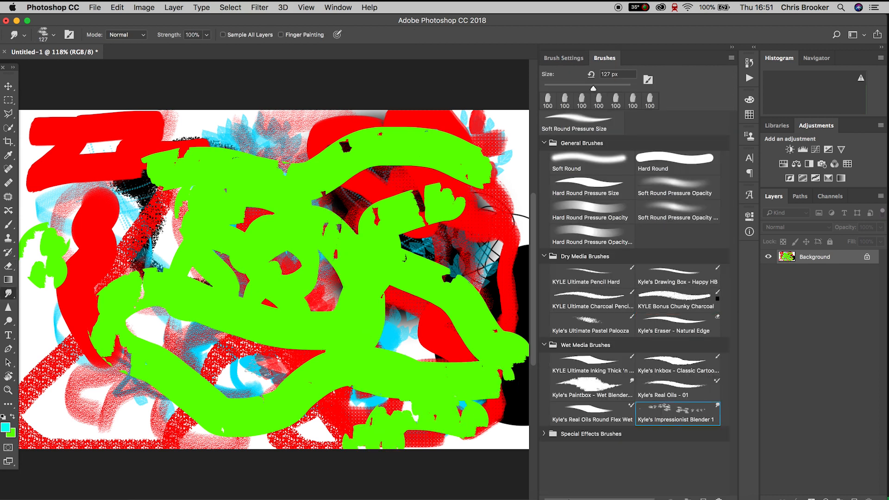
# Step: Smudge the centre with Kyle's Impressionist Blender, then paint cyan ink loops and leaf spatter
pyautogui.moveTo(459, 278); pyautogui.dragTo(493, 329)
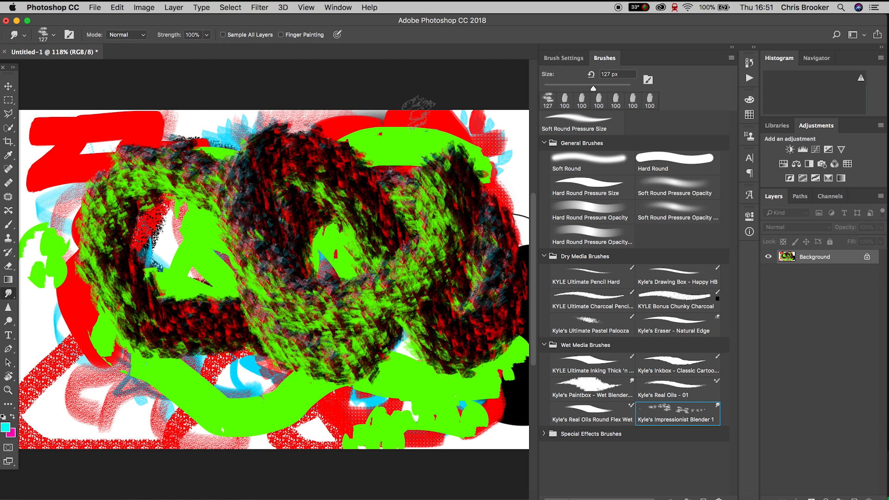
pyautogui.click(591, 412)
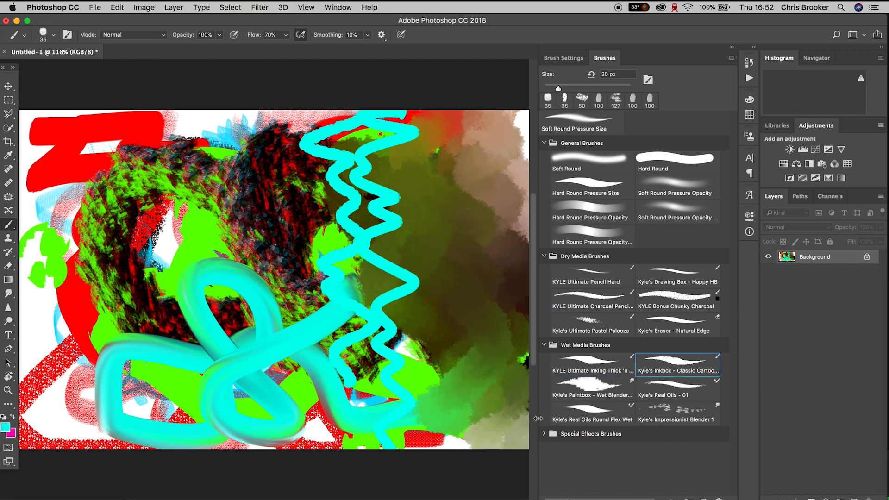
pyautogui.click(592, 453)
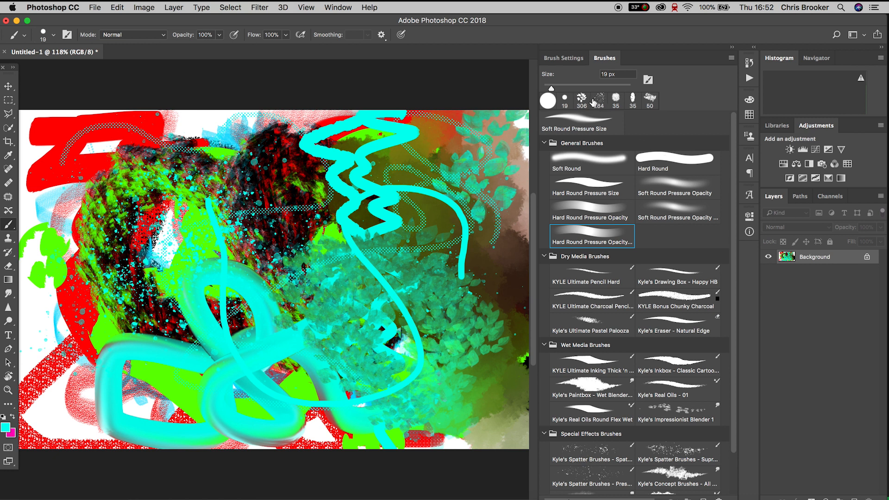
# Step: Enlarge the brush for oily olive patches and teal leaves, then collapse panels to show the canvas
pyautogui.moveTo(566, 84); pyautogui.dragTo(635, 84)
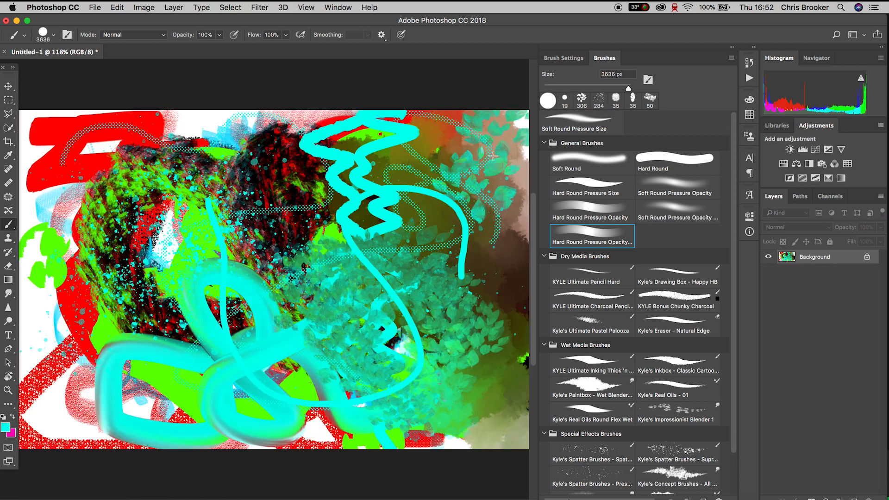
pyautogui.click(753, 47)
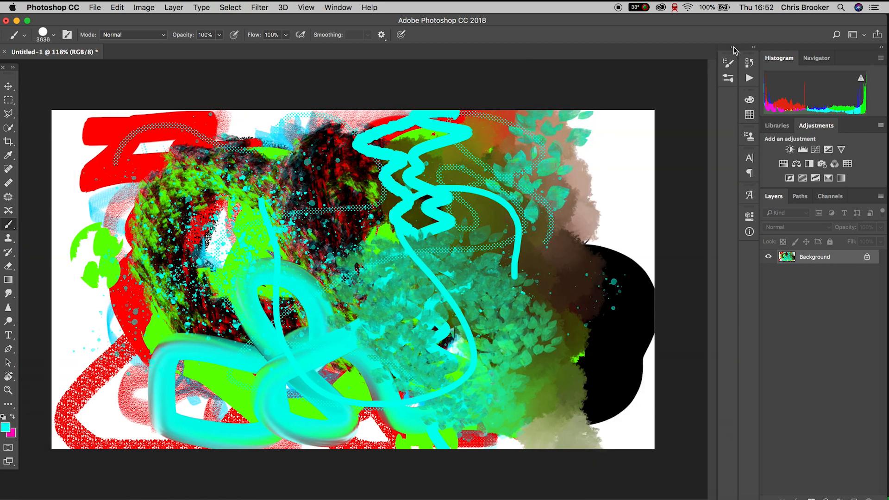
pyautogui.click(8, 224)
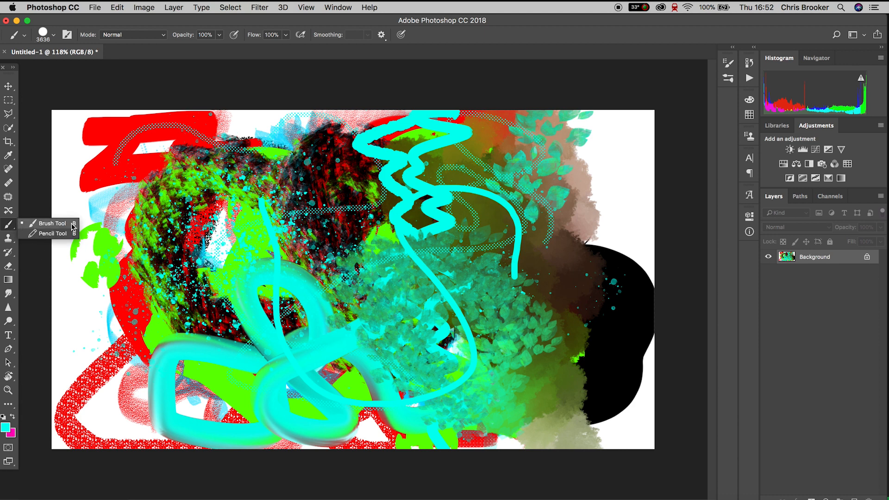